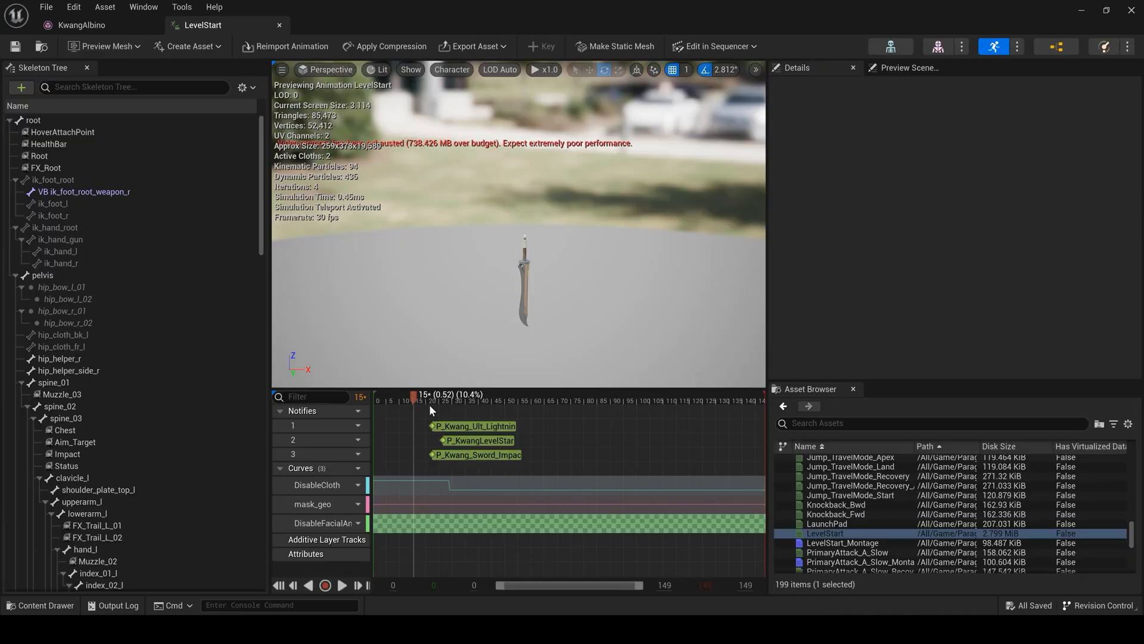
Step: Scrub the Kwang Entry Lightning timeline from the start to play its opening seconds
{"action": "left_click_drag", "start_coordinate": [414, 394], "coordinate": [472, 393]}
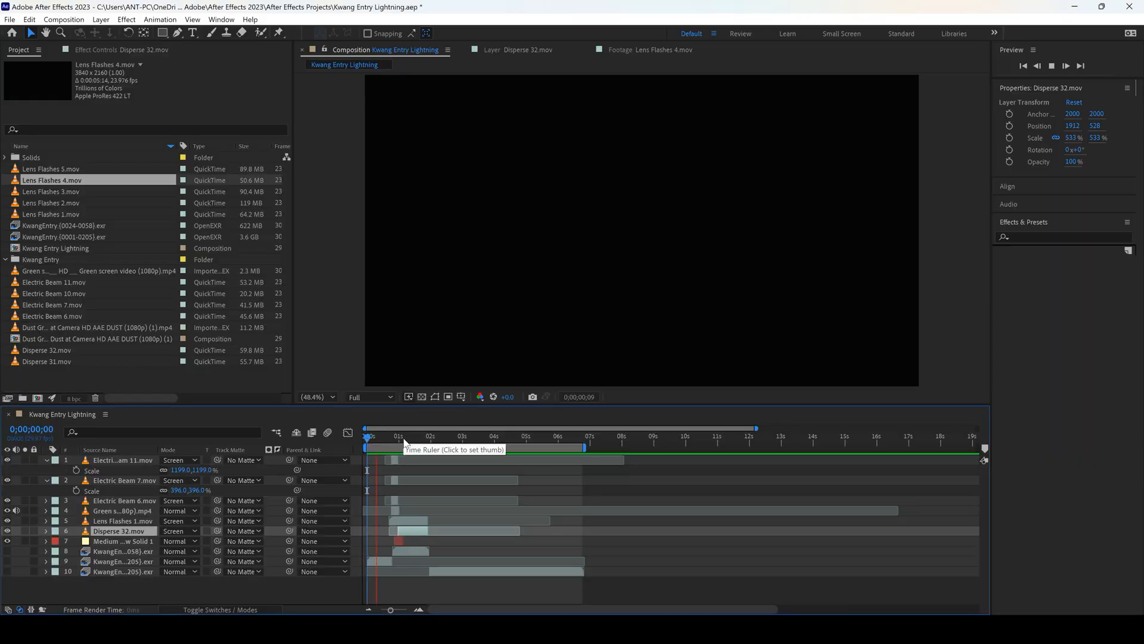
{"action": "left_click", "coordinate": [436, 436]}
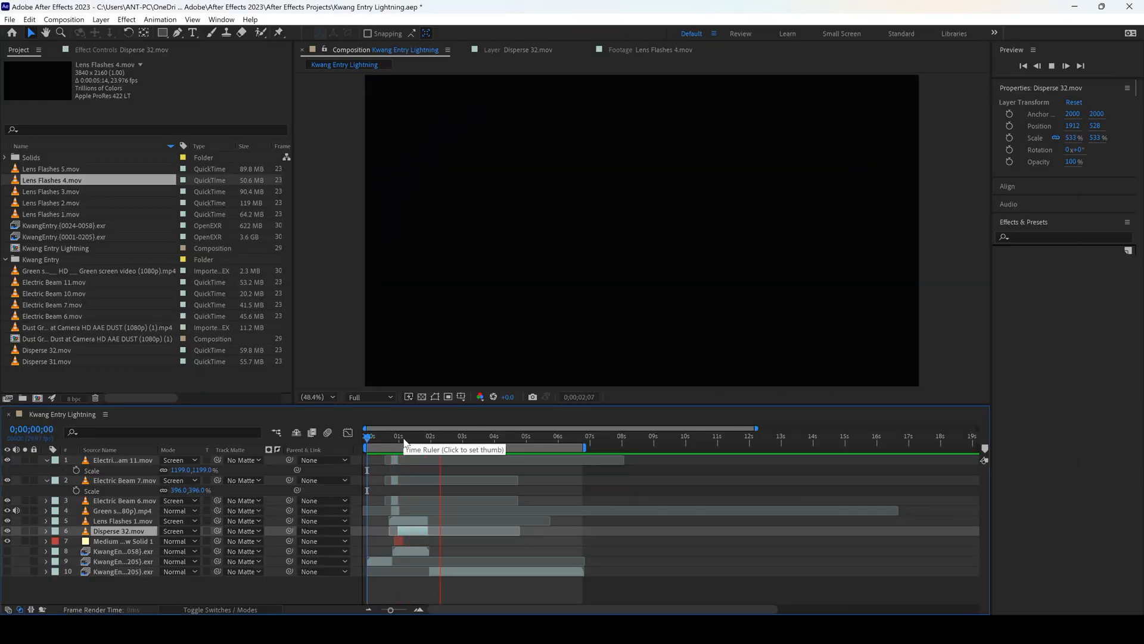